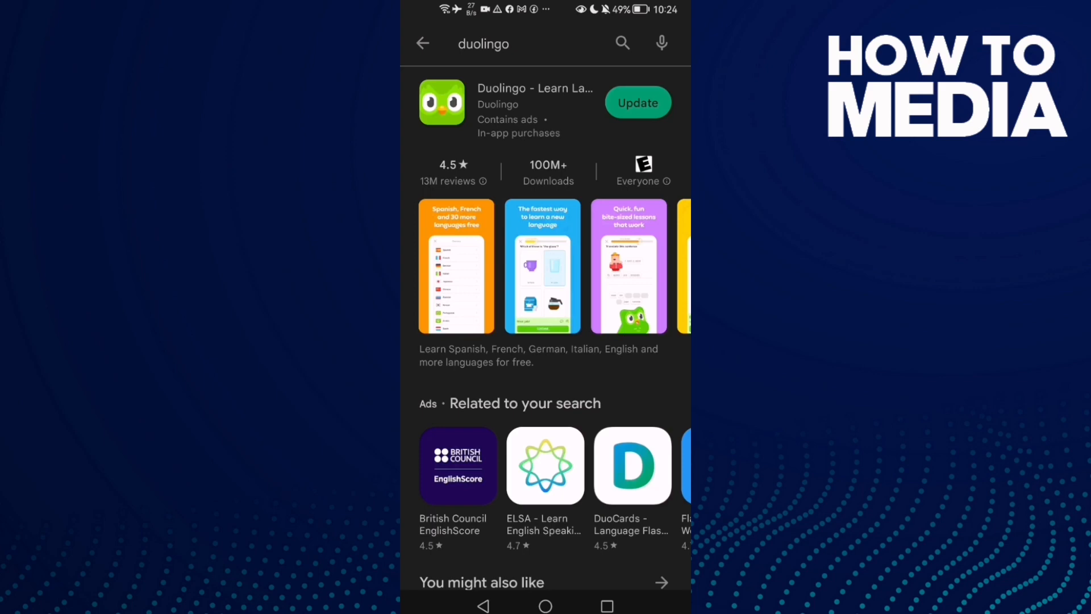
# Look up the app's Play Store listing, see an update is available, then return home.
pyautogui.click(518, 44)
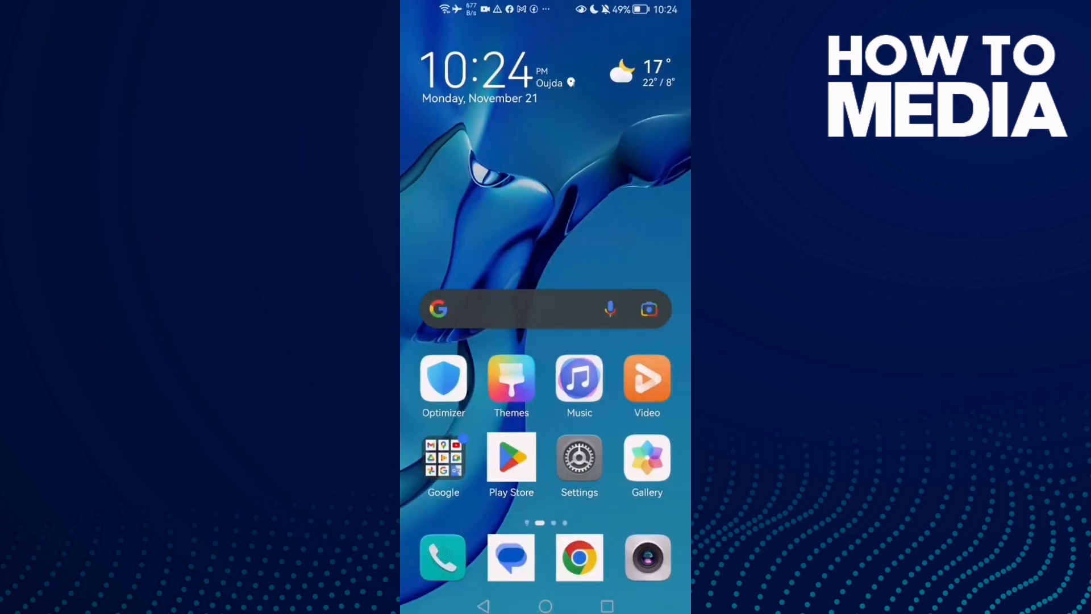
# Go to the installed Apps list in Settings and filter it by typing "te" for Teams.
pyautogui.click(579, 457)
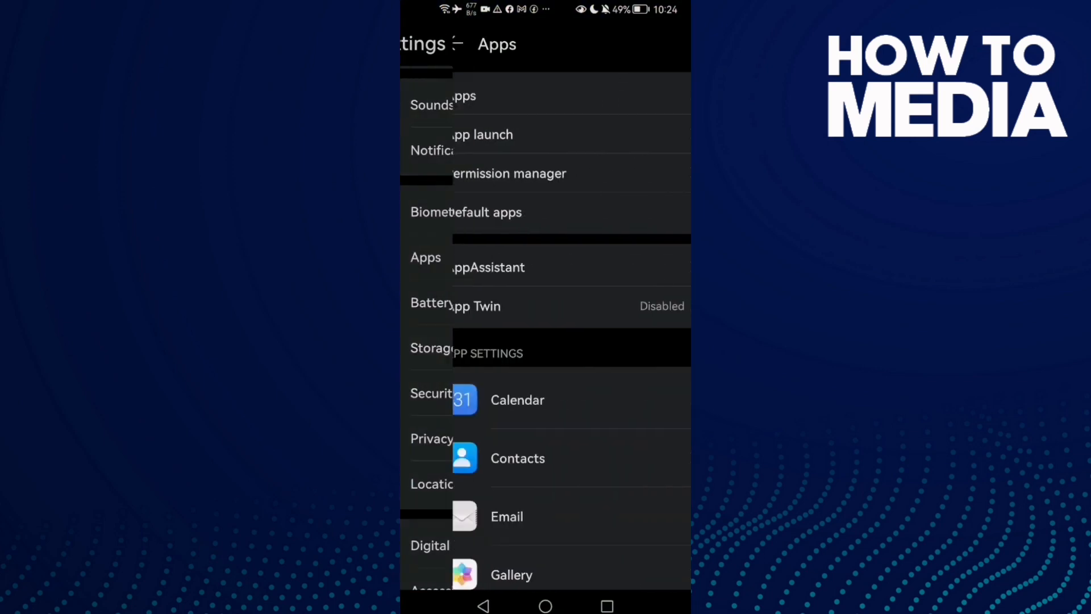
pyautogui.write('e')
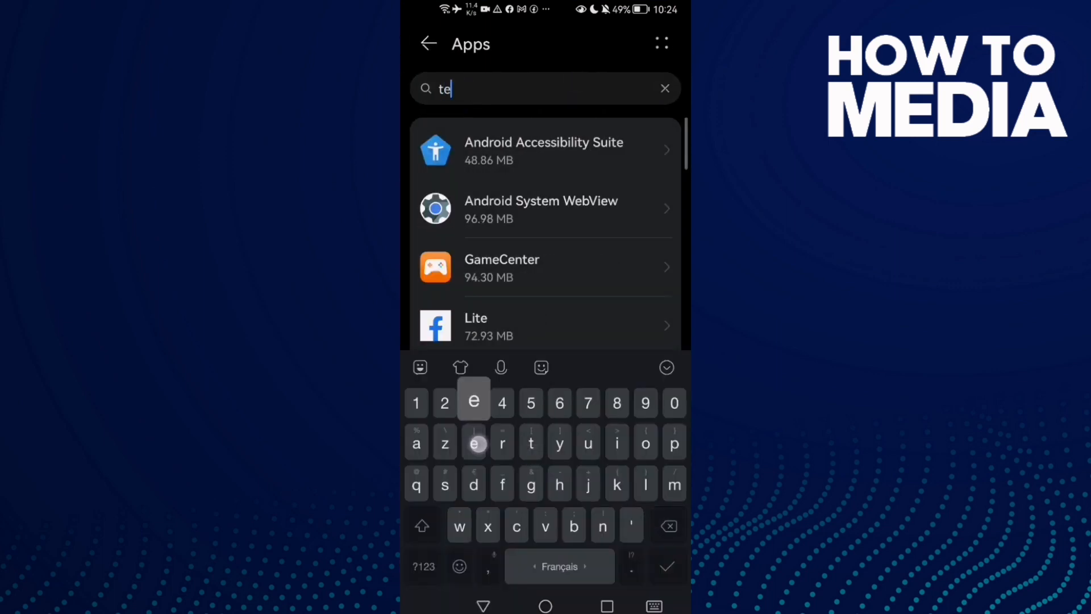